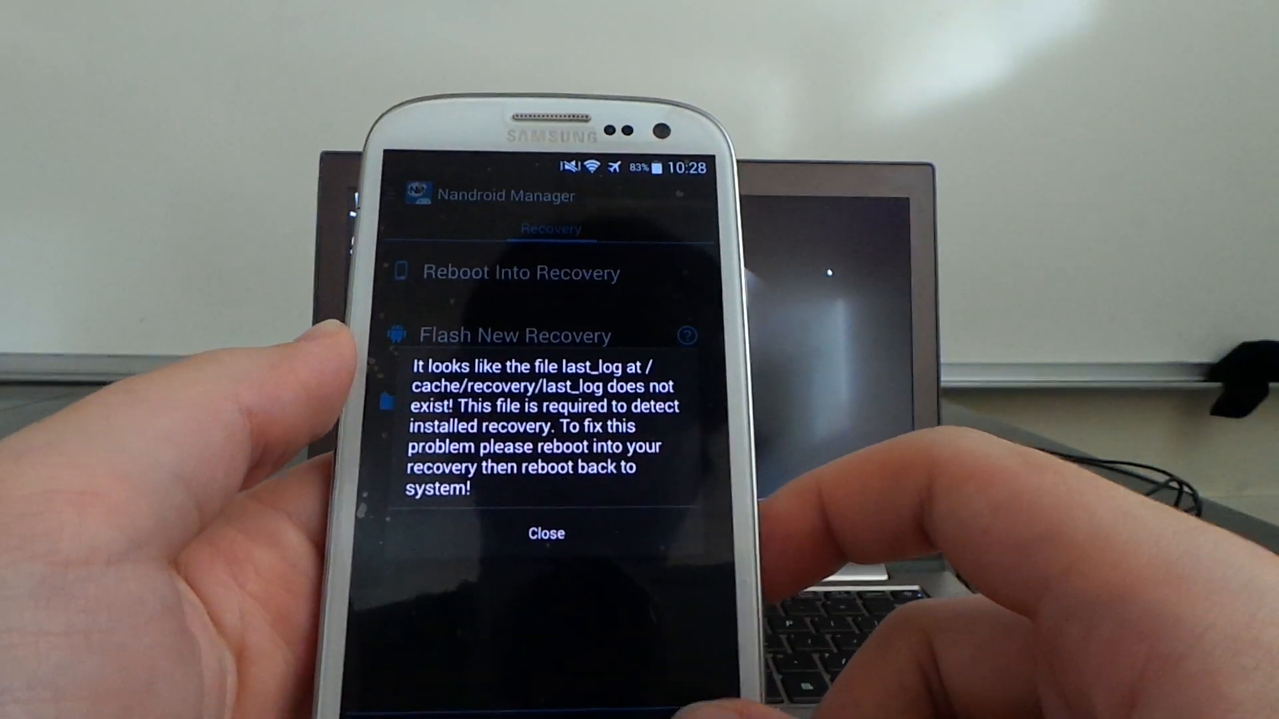
# Dismiss the missing last_log warning so the Recovery screen is usable
pyautogui.click(545, 533)
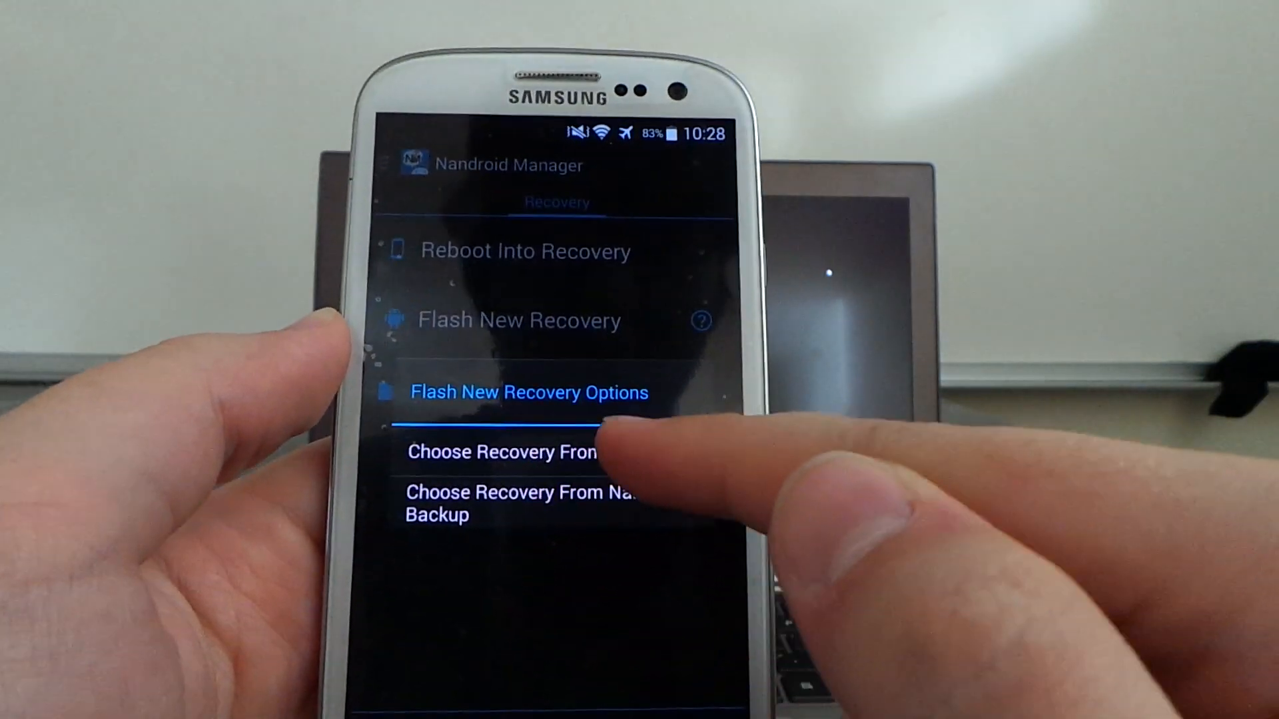
# Browse the SD card File Chooser for the recovery .img, then return to the Recovery tab
pyautogui.click(503, 452)
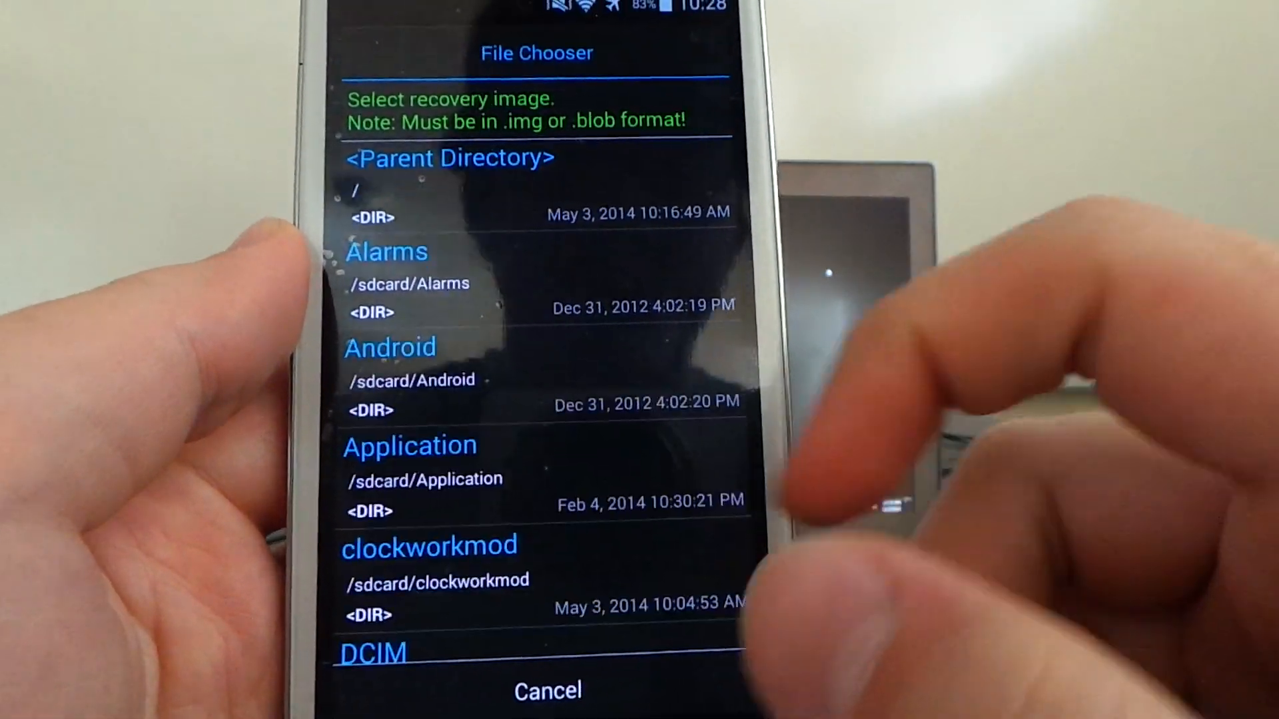
pyautogui.scroll(-3)
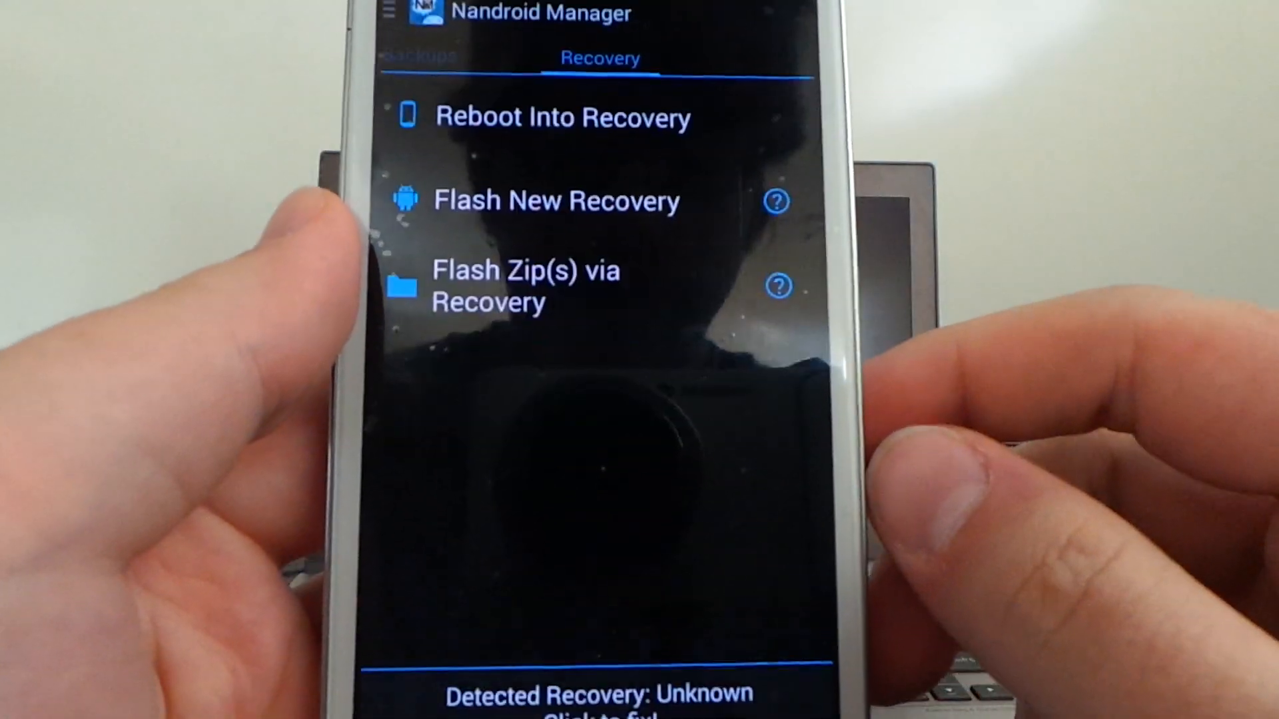
# Start Flash New Recovery and accept the bricking Alert to write recovery-clockwork-touch-6.0.4.5-d2spr.img
pyautogui.click(555, 201)
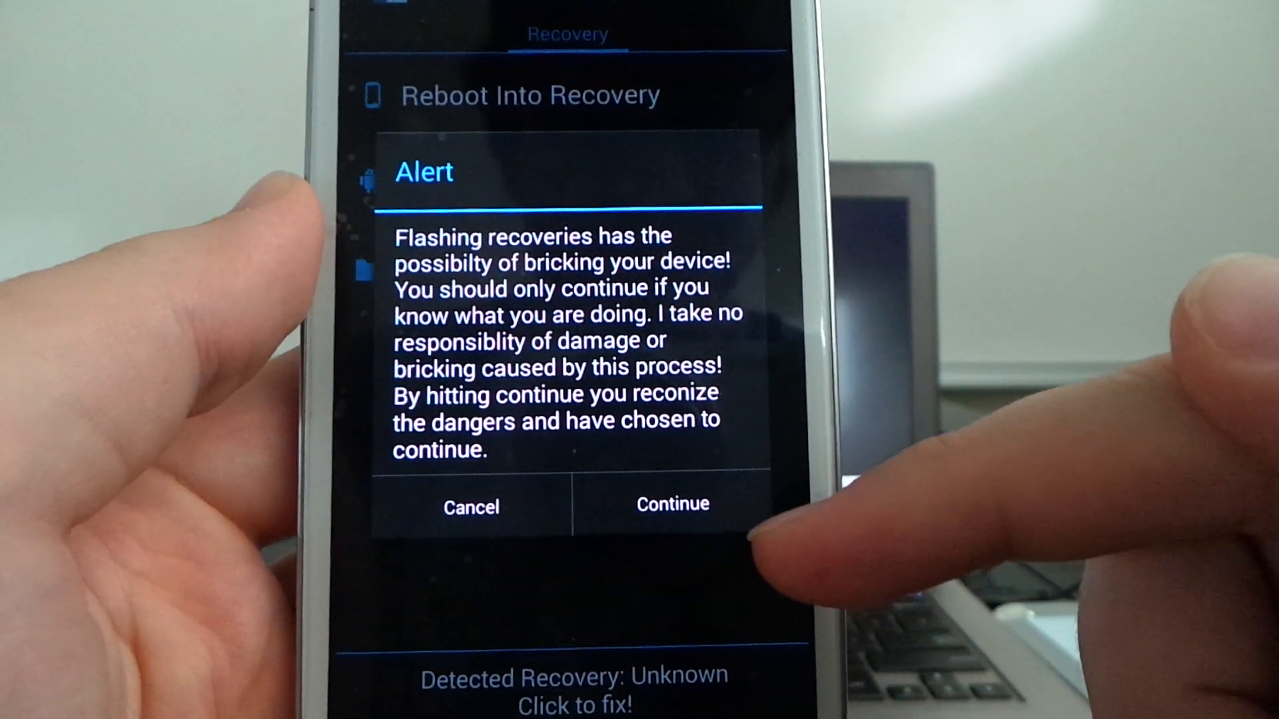
pyautogui.click(671, 504)
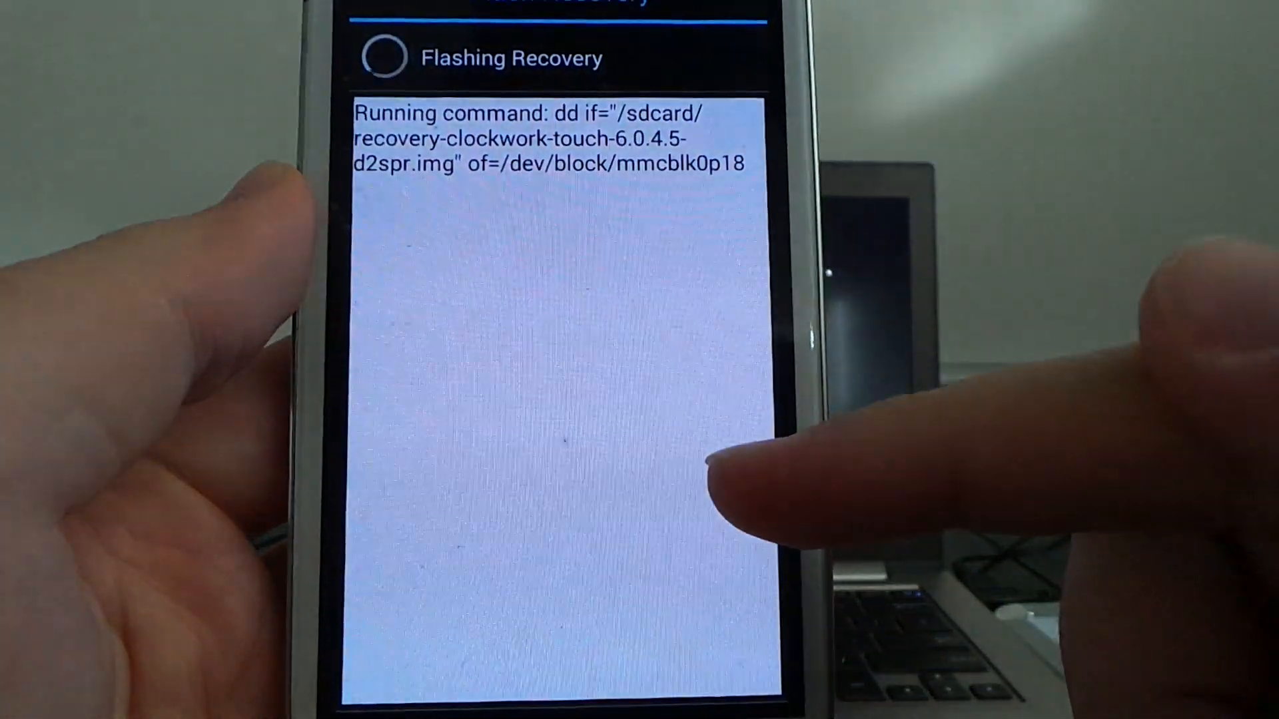